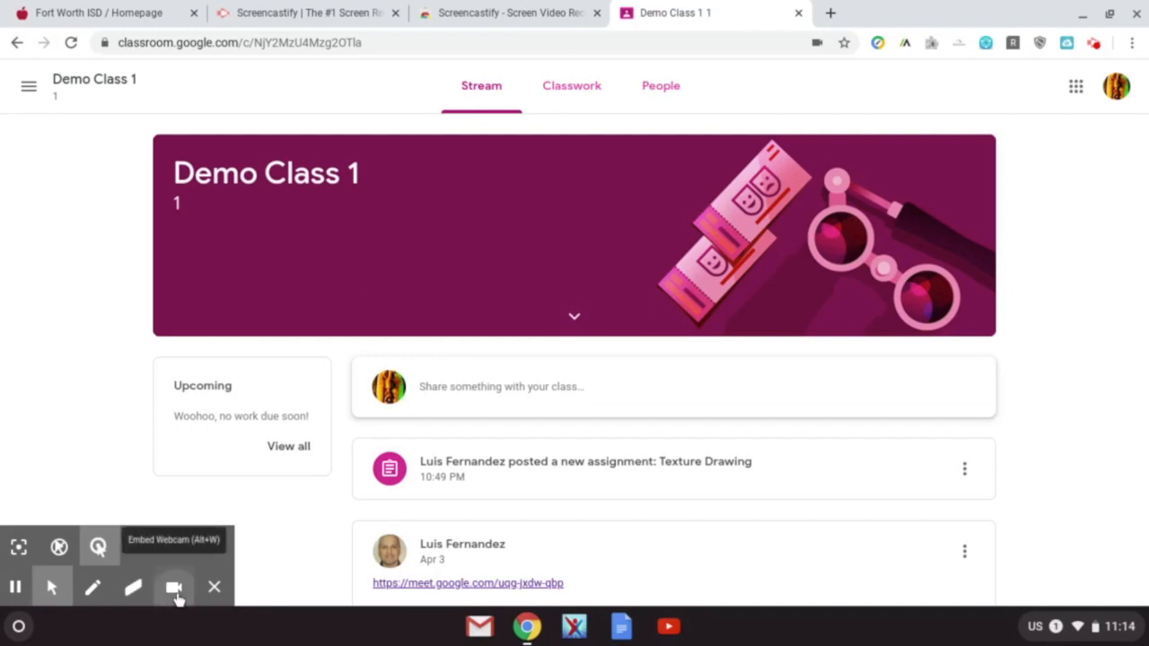
- Embed the webcam feed in the Screencastify recording of the class page
{"action": "left_click", "coordinate": [172, 587]}
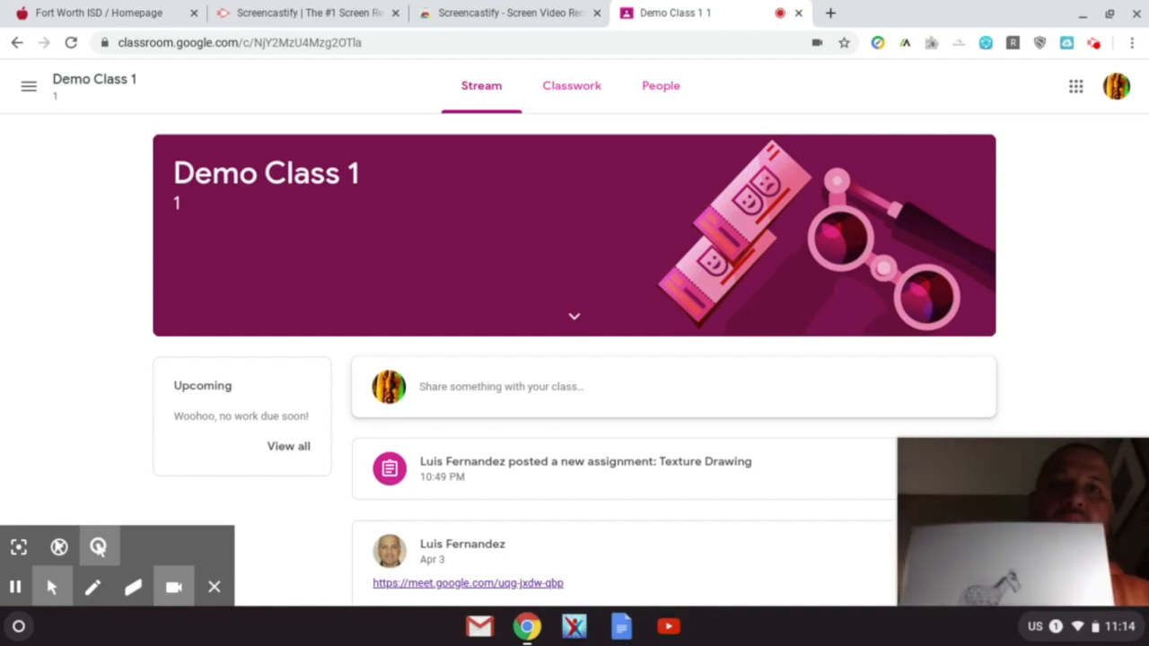
{"action": "mouse_move", "coordinate": [18, 625]}
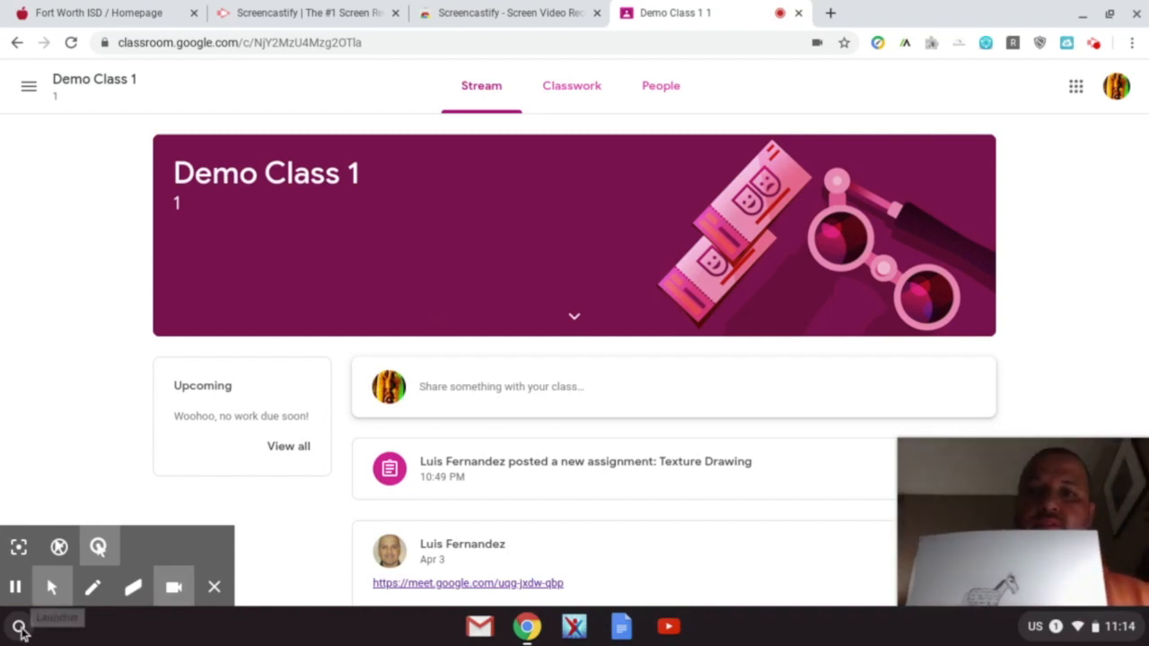
- Search the launcher for 'camera' and open the Camera app on the horse drawing
{"action": "left_click", "coordinate": [18, 625]}
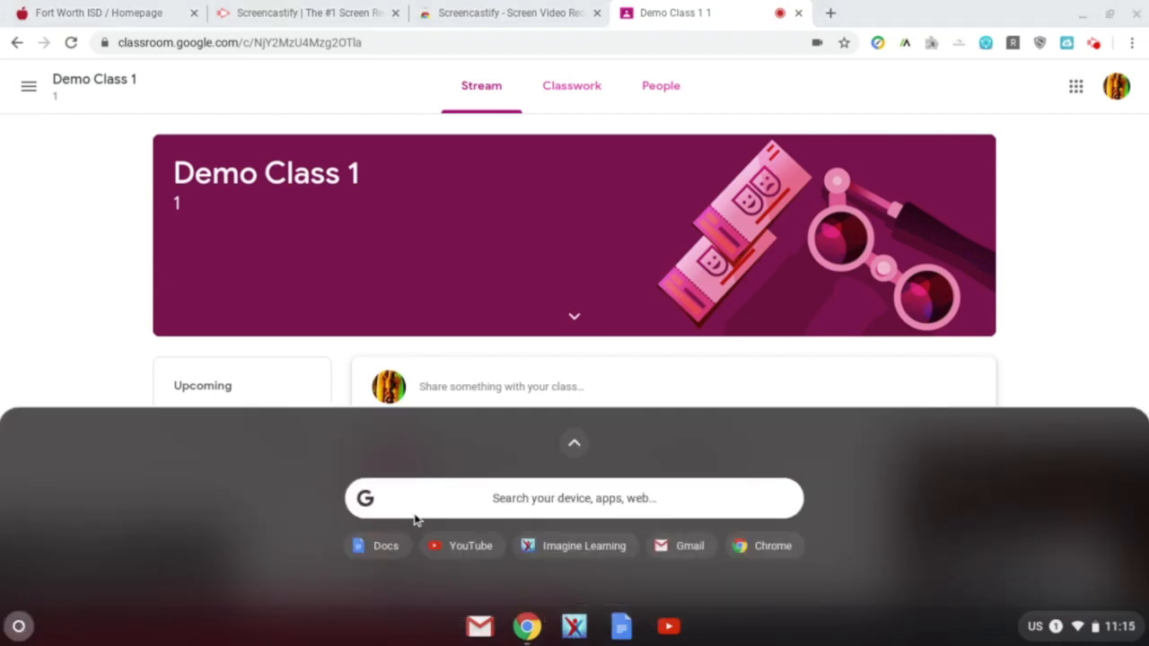
{"action": "type", "text": "d"}
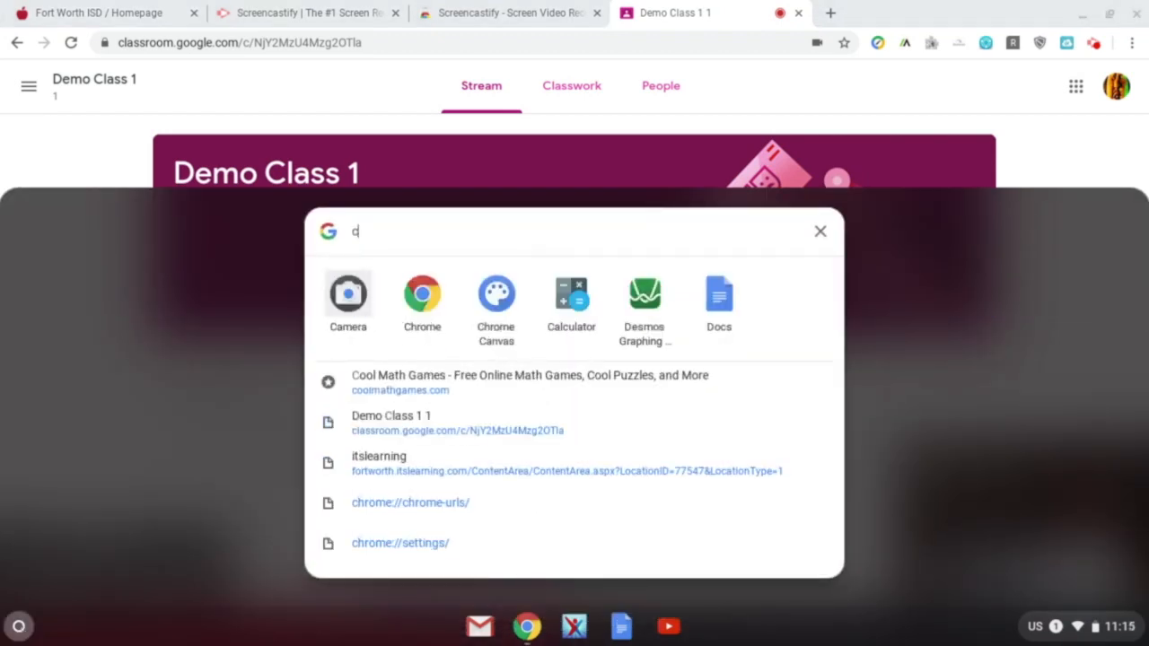
{"action": "type", "text": "amera"}
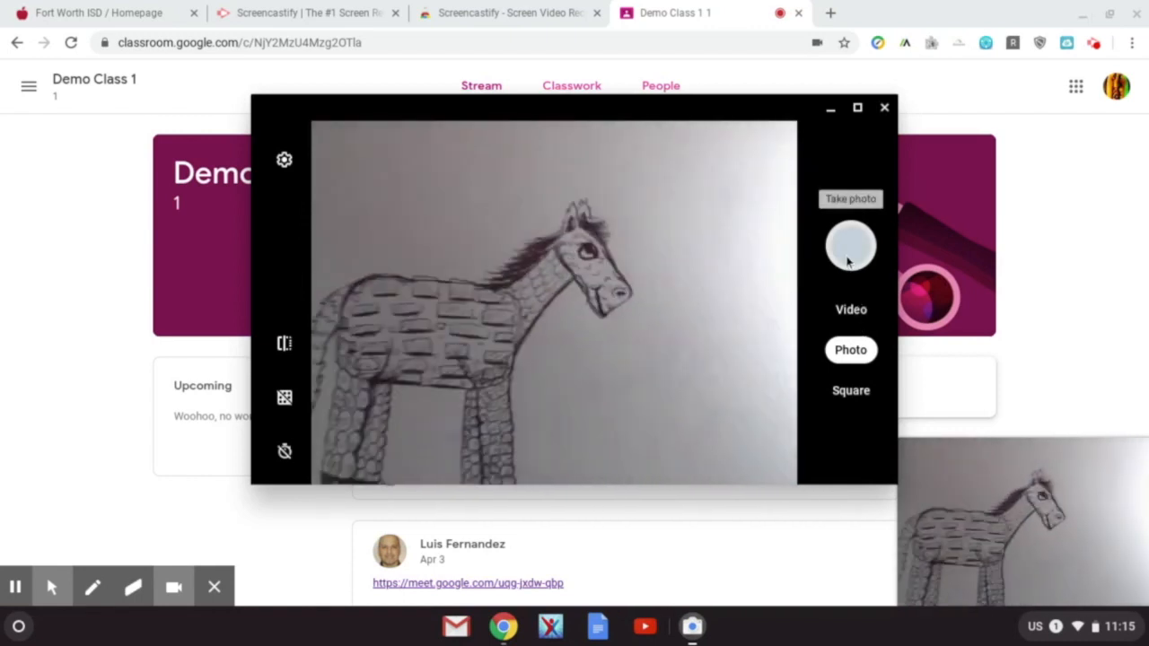
- Capture a photo of the horse drawing and close the Camera app
{"action": "left_click", "coordinate": [852, 244]}
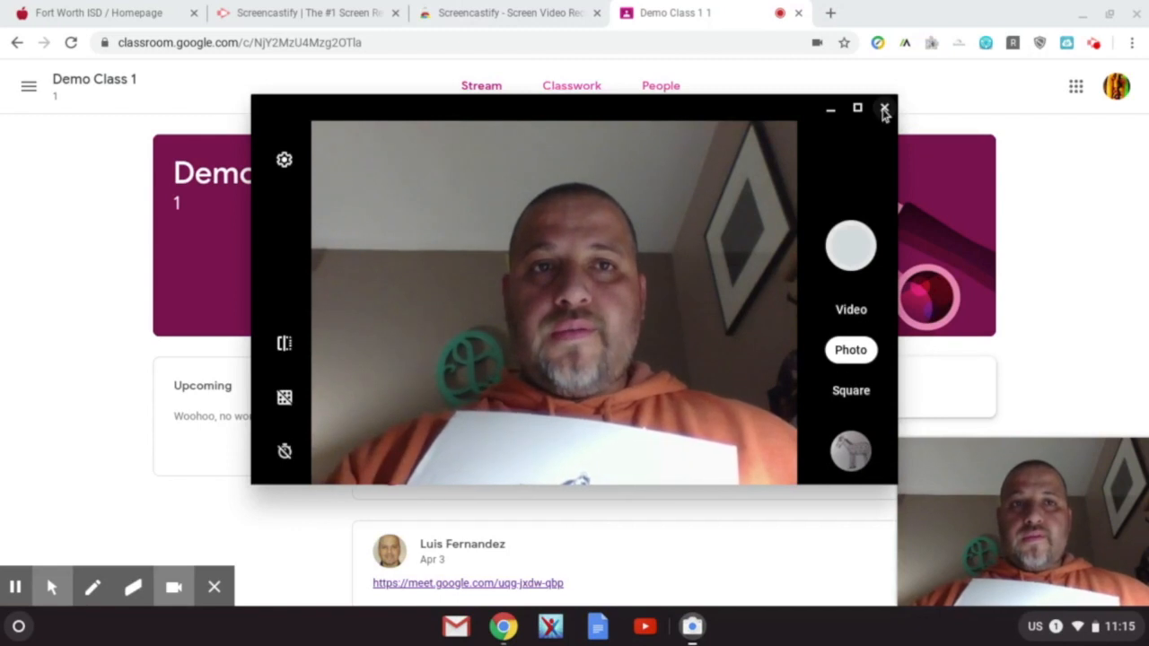
{"action": "left_click", "coordinate": [884, 108]}
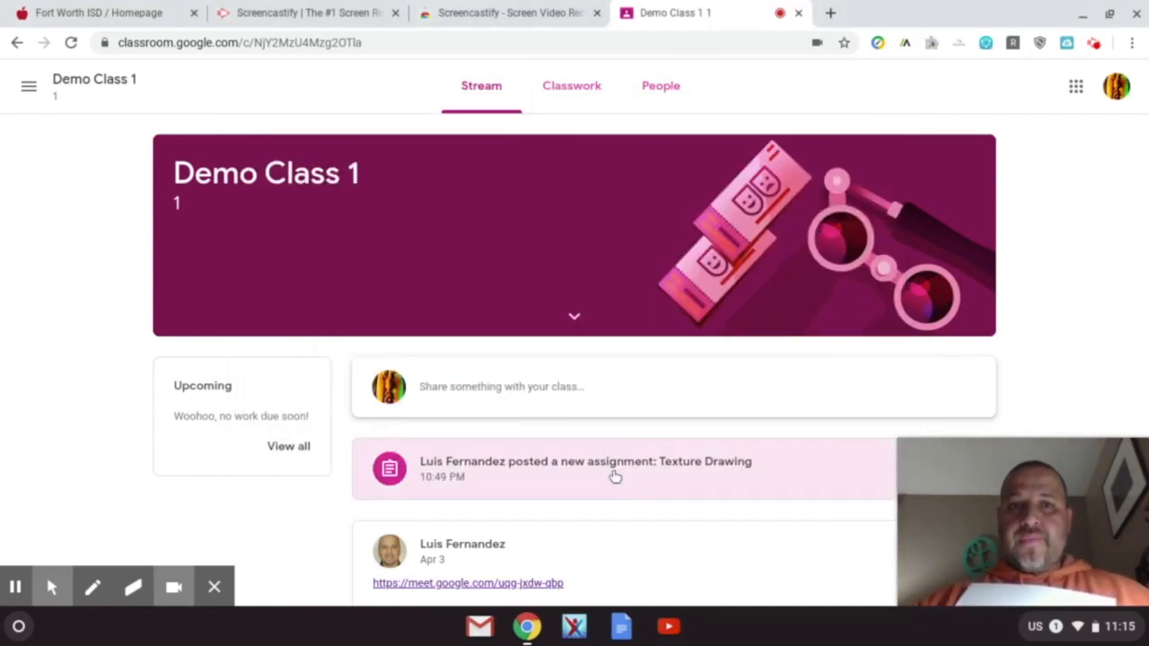
- Open the Texture Drawing assignment and its Add or create options under Your work
{"action": "left_click", "coordinate": [586, 466]}
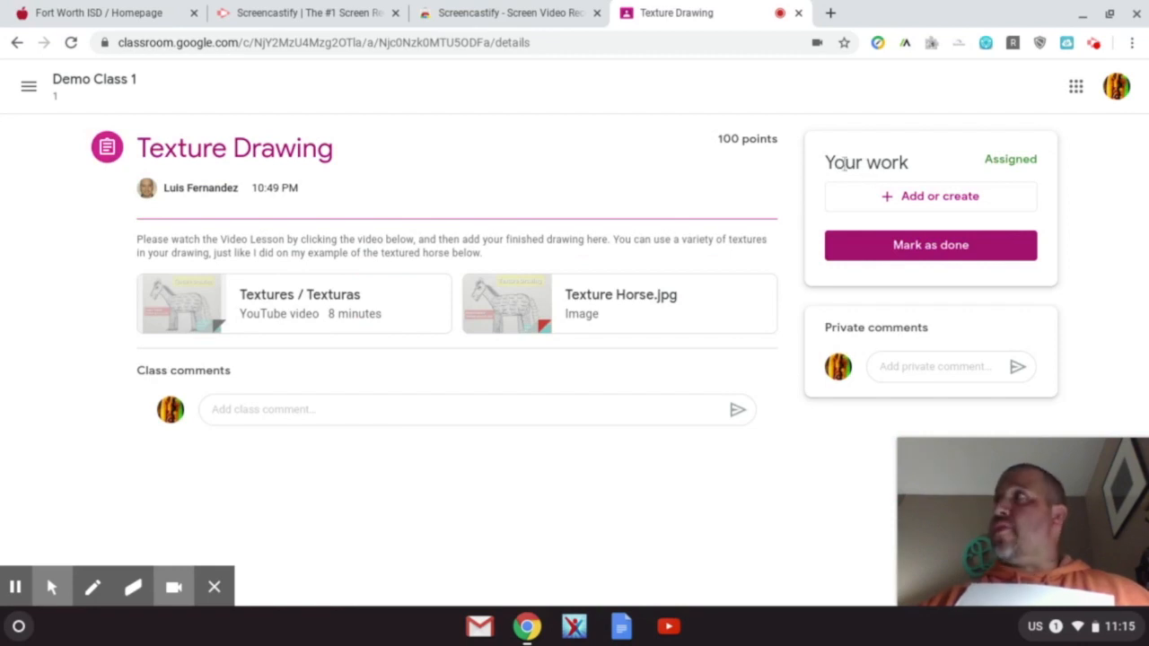
{"action": "mouse_move", "coordinate": [956, 232]}
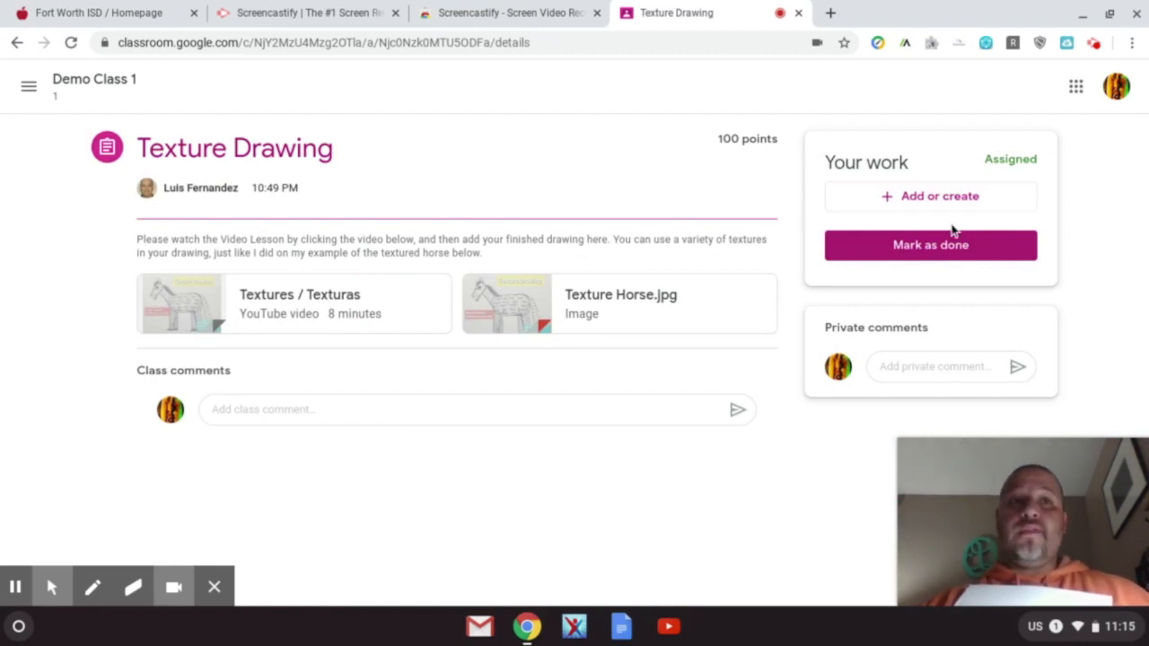
{"action": "mouse_move", "coordinate": [939, 195]}
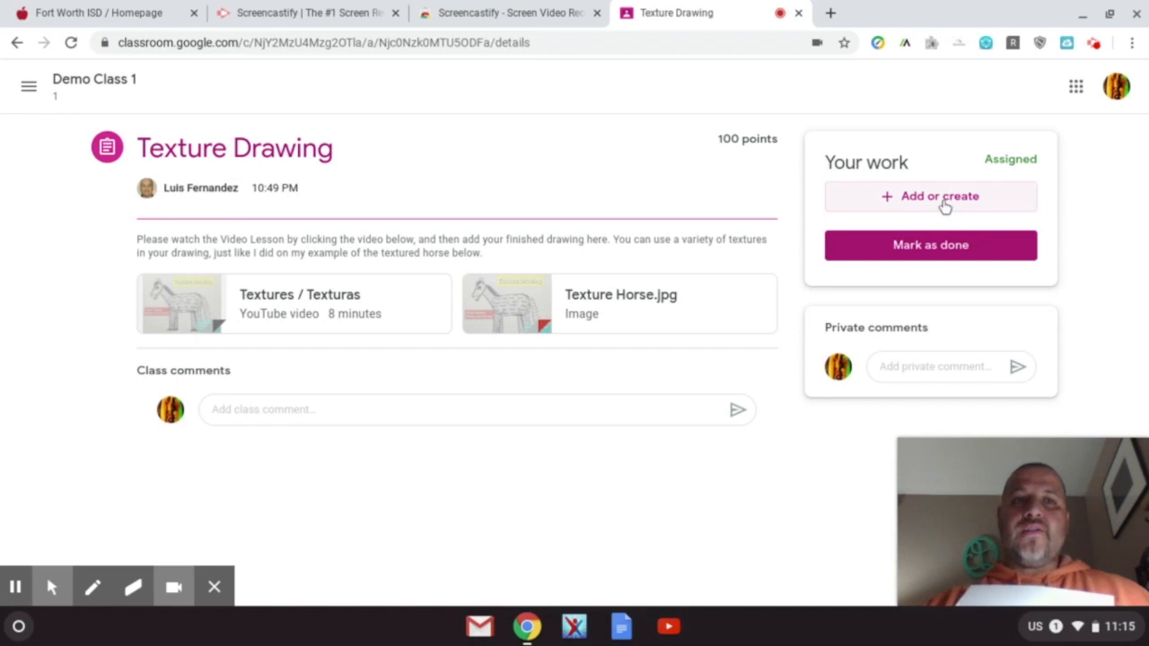
{"action": "left_click", "coordinate": [930, 195]}
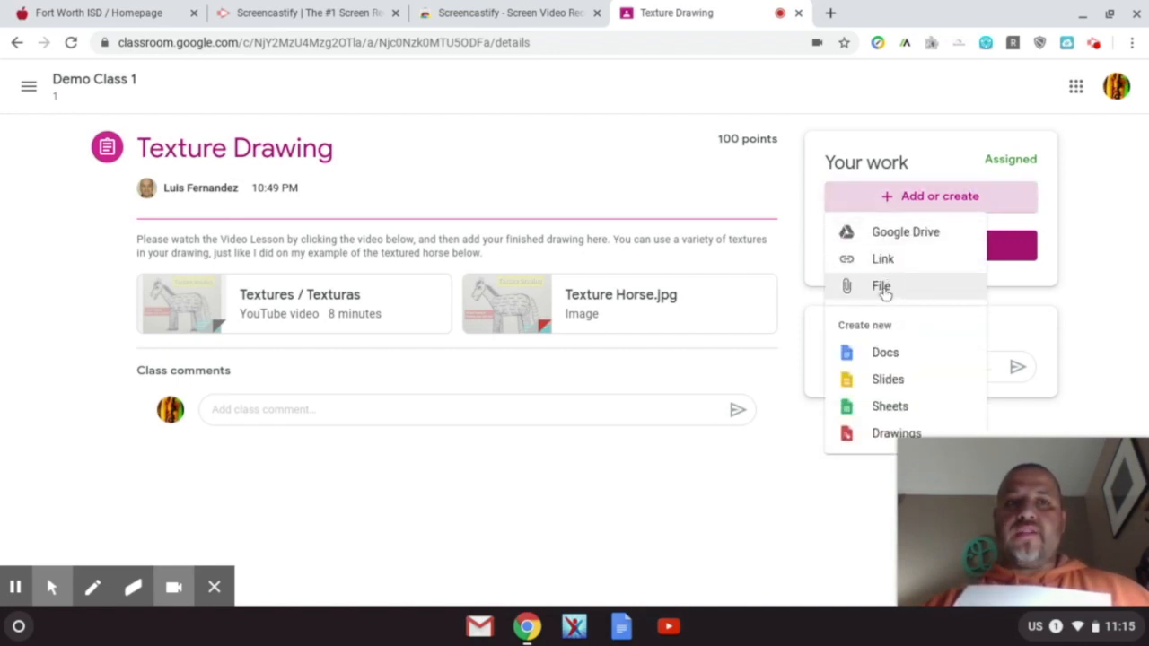
- Attach the horse drawing photo from the device as a File and upload it to the assignment
{"action": "left_click", "coordinate": [881, 286]}
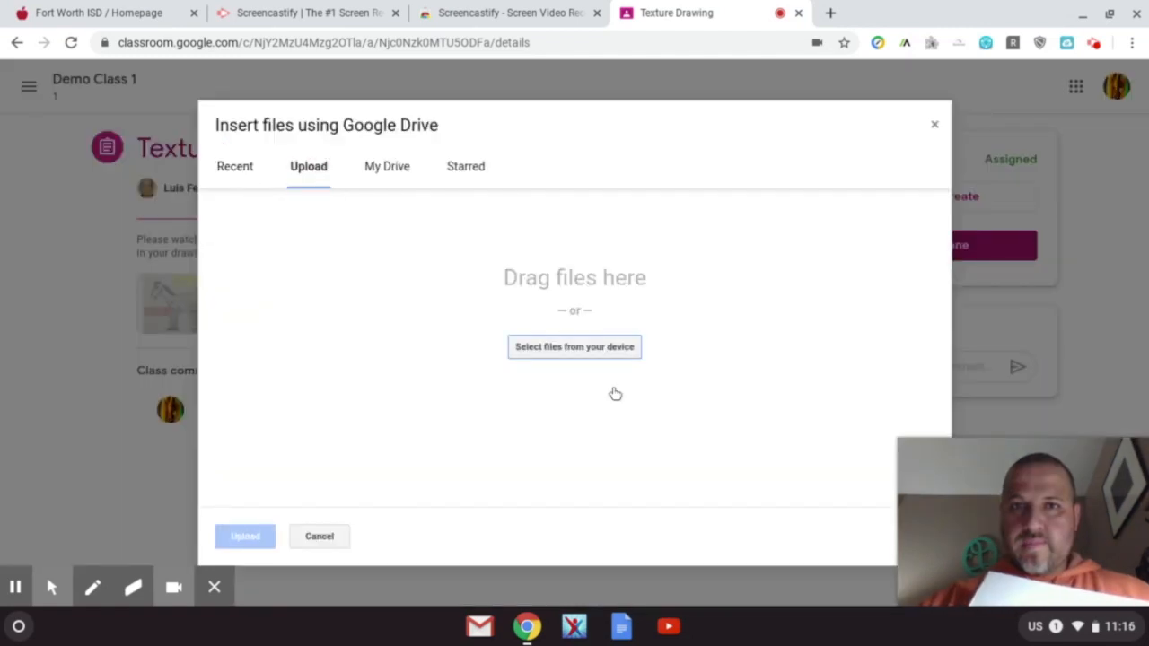
{"action": "left_click", "coordinate": [575, 346]}
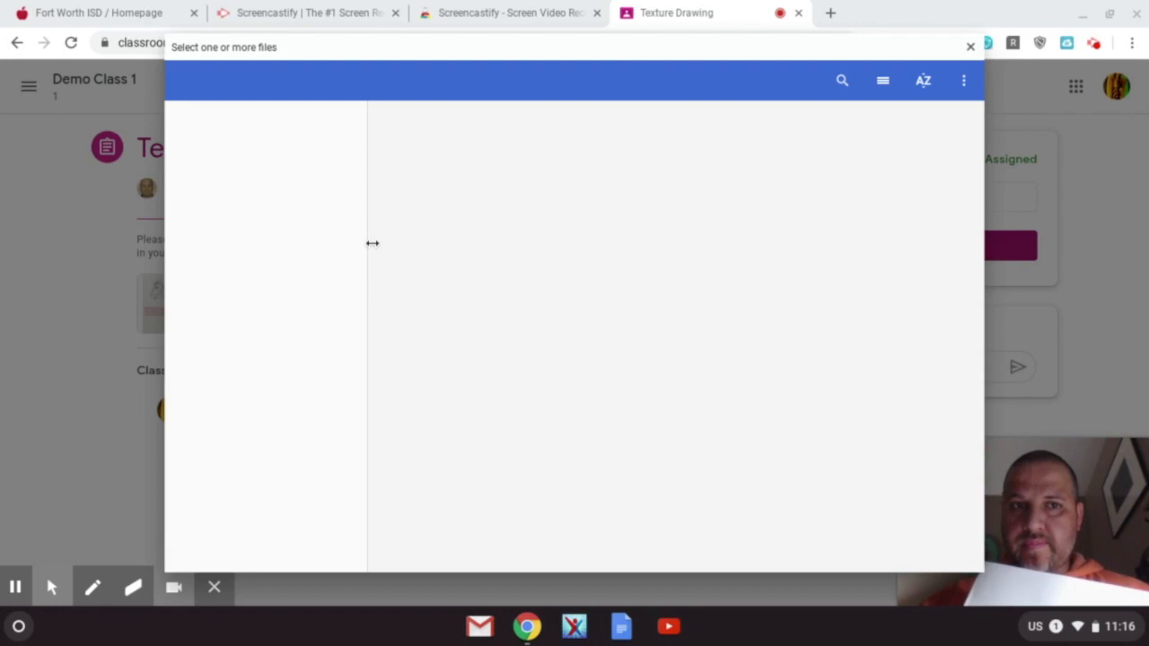
{"action": "mouse_move", "coordinate": [494, 321]}
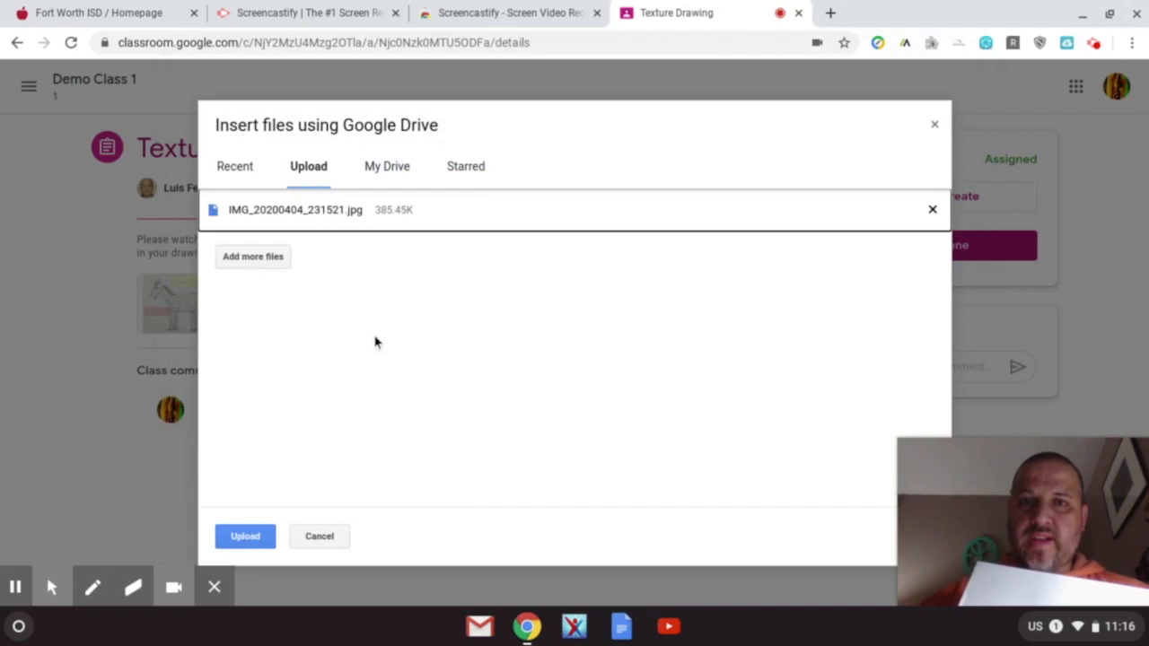
{"action": "mouse_move", "coordinate": [355, 222]}
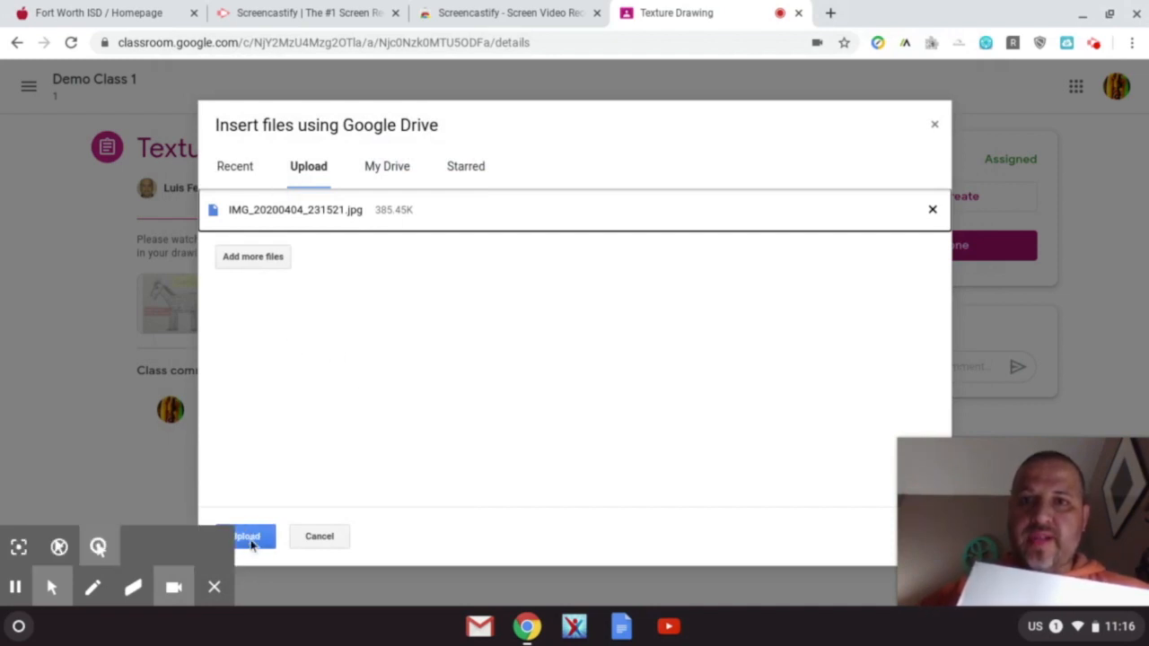
{"action": "left_click", "coordinate": [246, 535]}
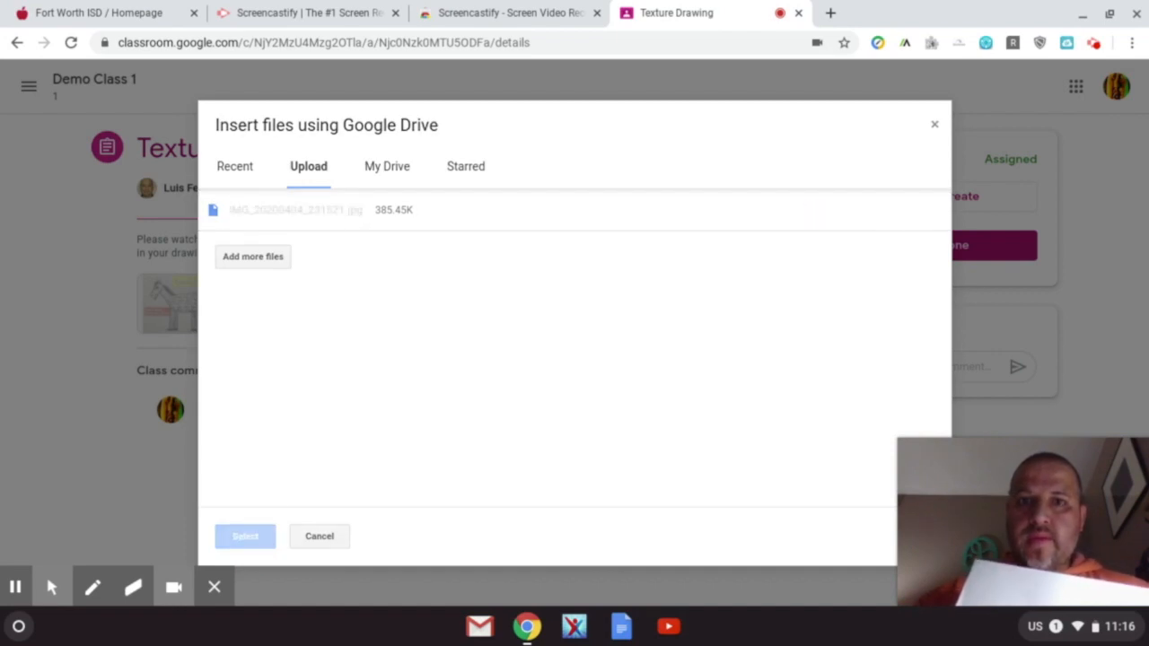
{"action": "left_click", "coordinate": [244, 535]}
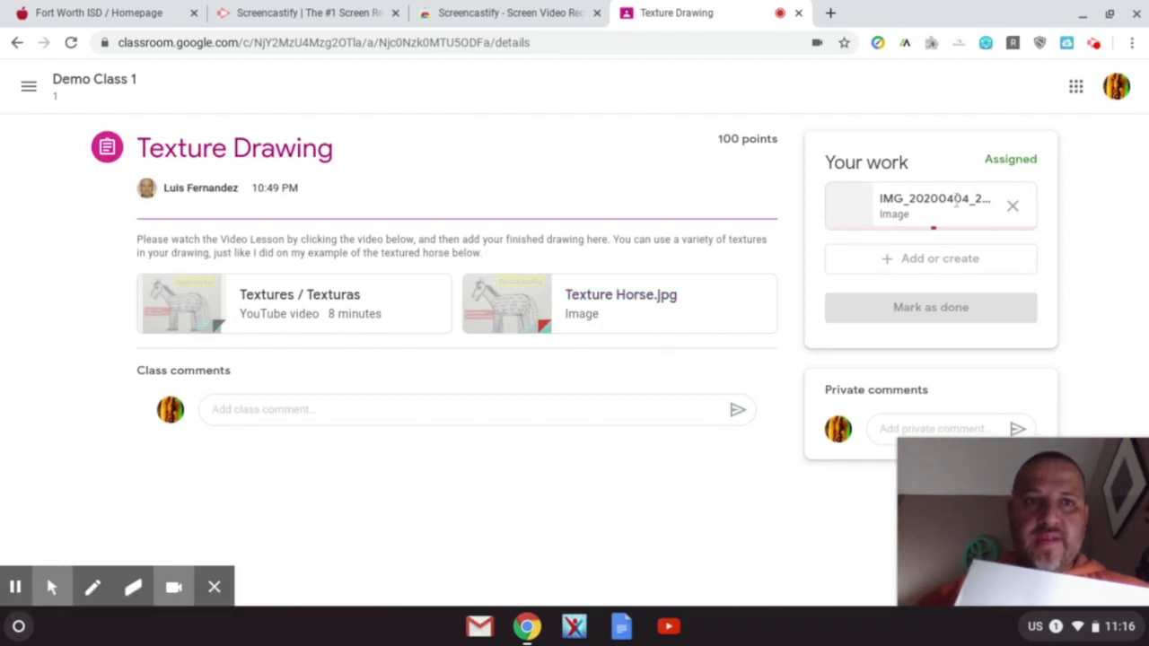
{"action": "left_click", "coordinate": [1012, 205]}
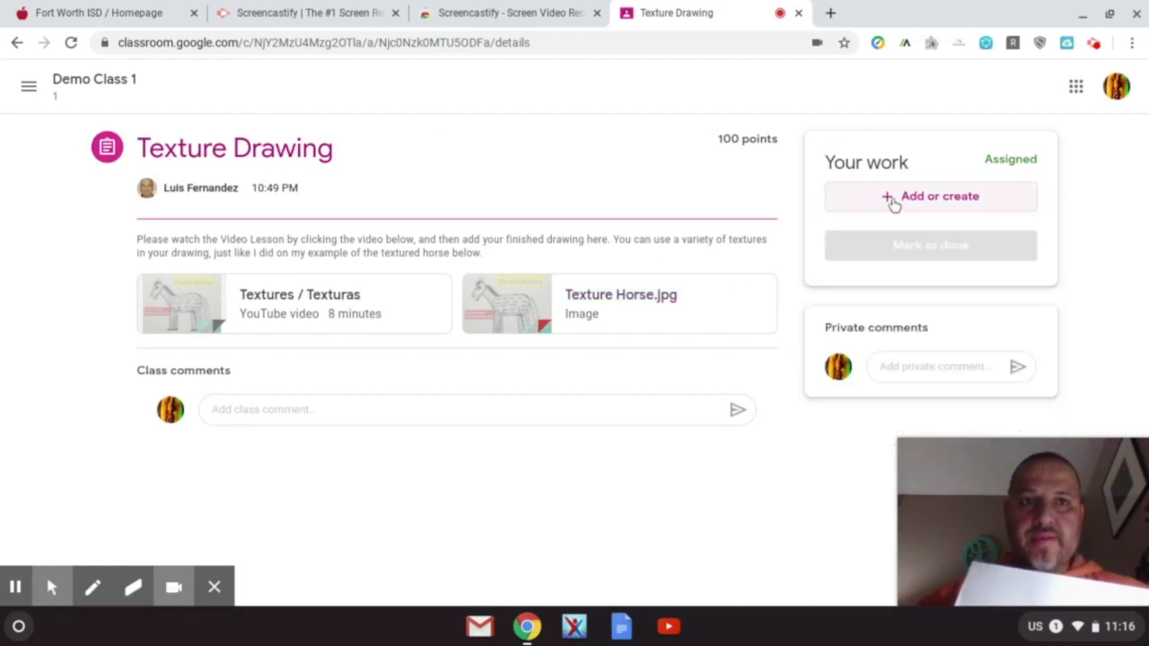